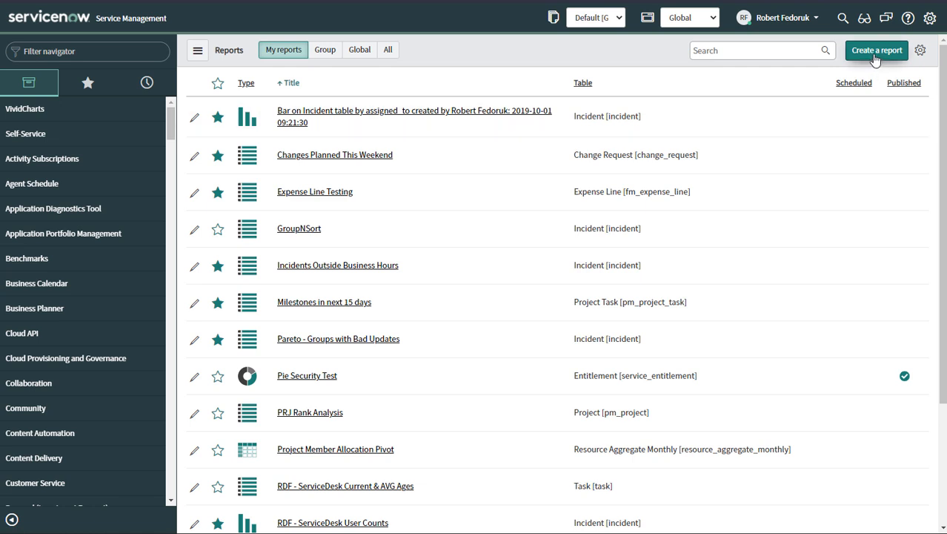
Step: Start a new report so the builder with the Analytics Q&A box appears
click(876, 50)
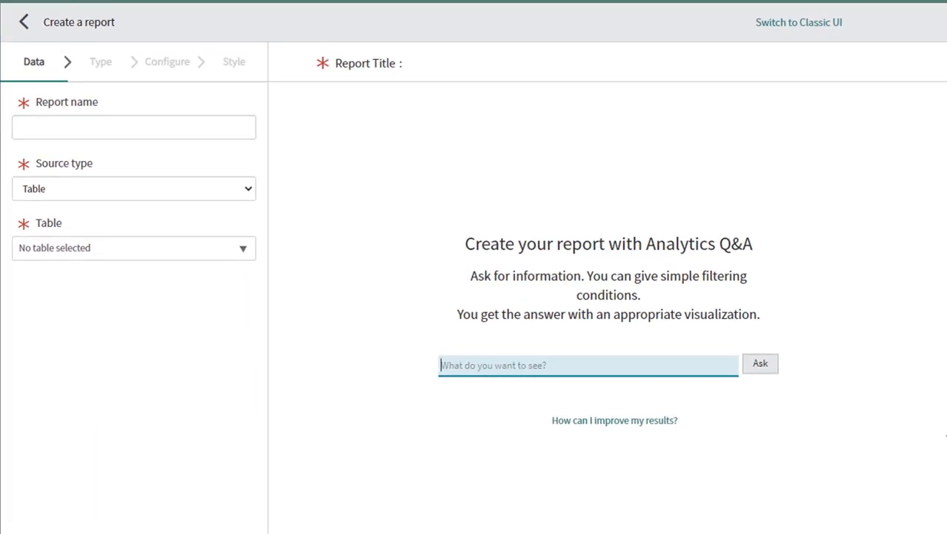
mouse_move(848, 478)
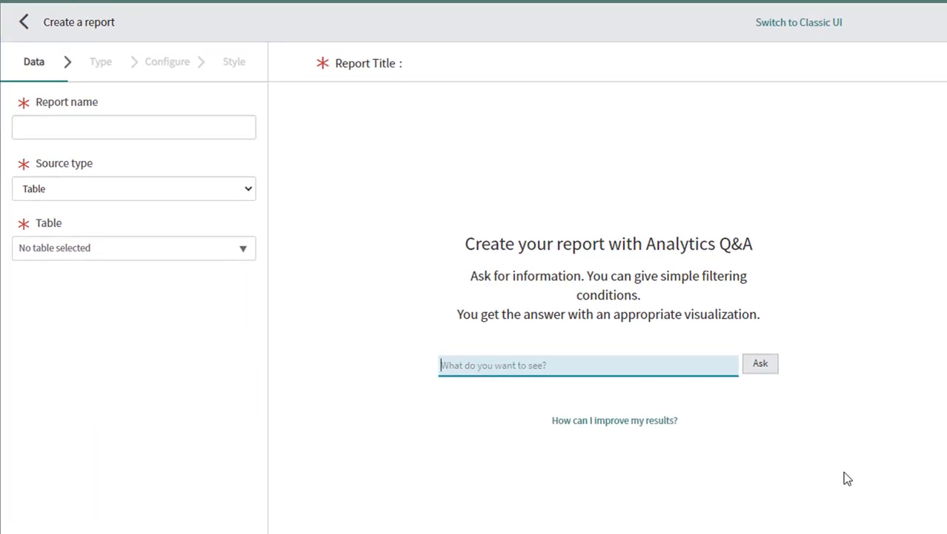
mouse_move(810, 424)
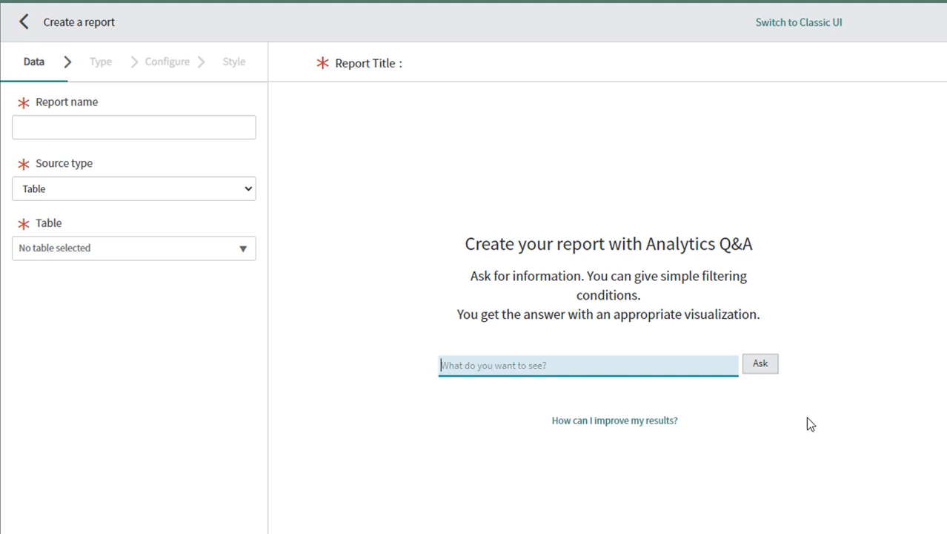
mouse_move(580, 462)
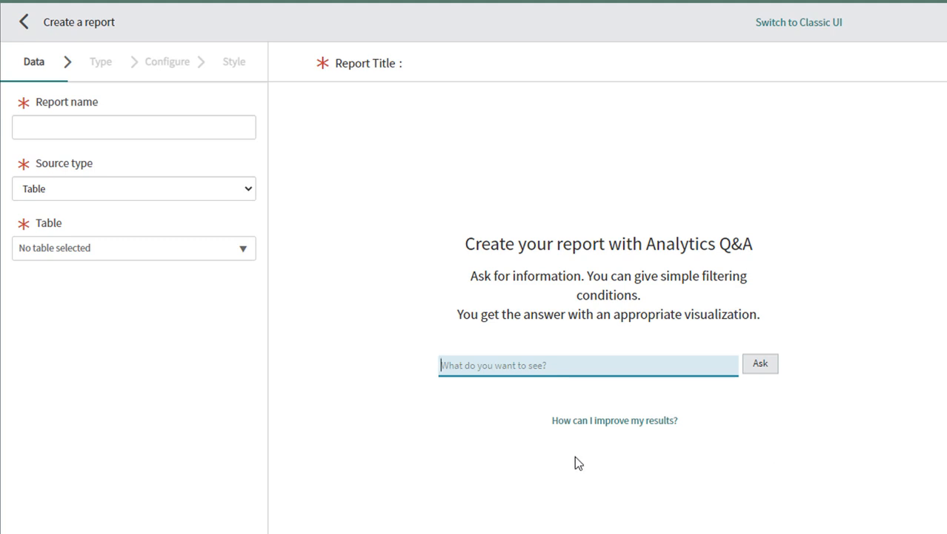
mouse_move(614, 421)
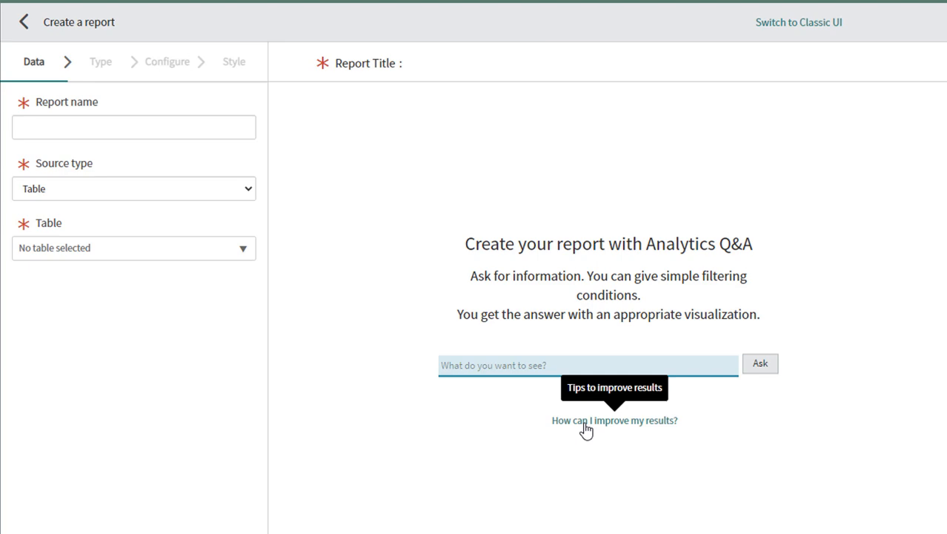
Step: Review the Q&A tips for sorting, dates, visualization, filtering and other information keywords
click(614, 421)
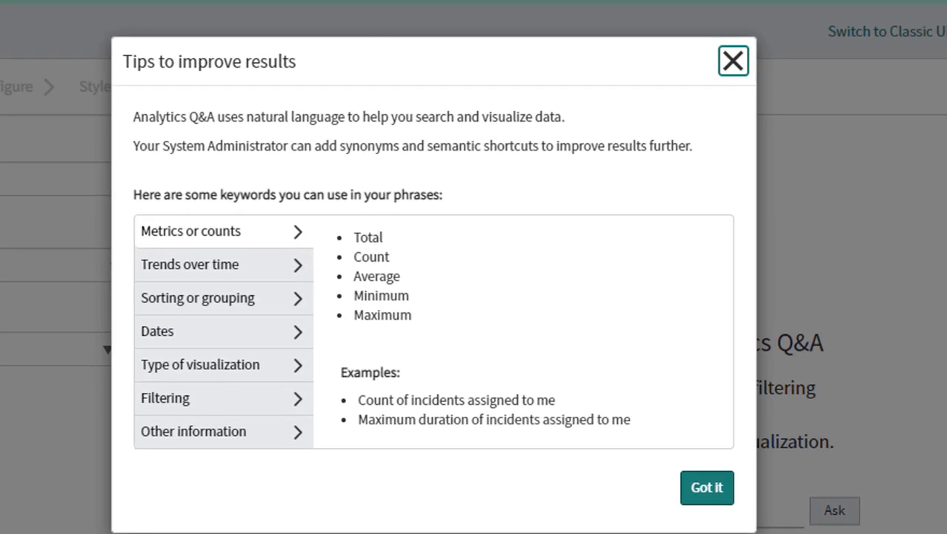
mouse_move(709, 347)
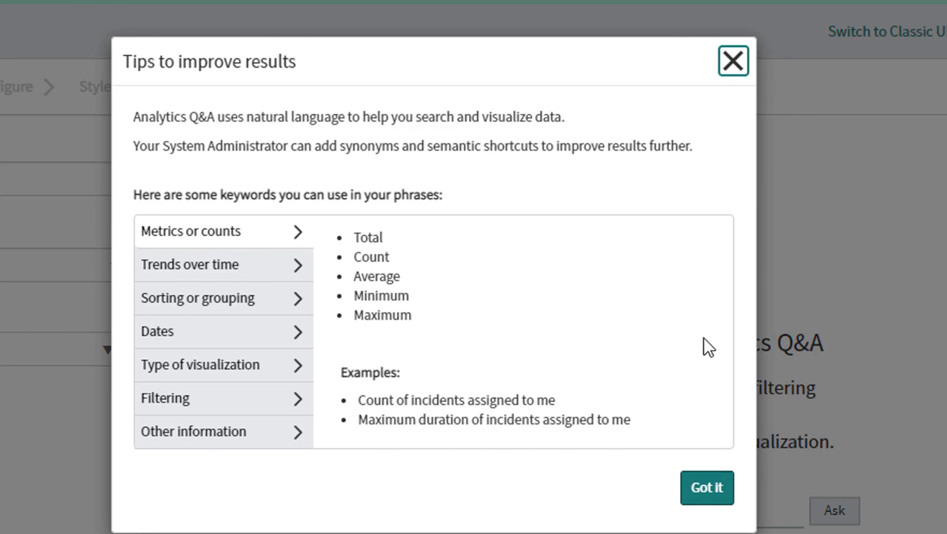
mouse_move(548, 207)
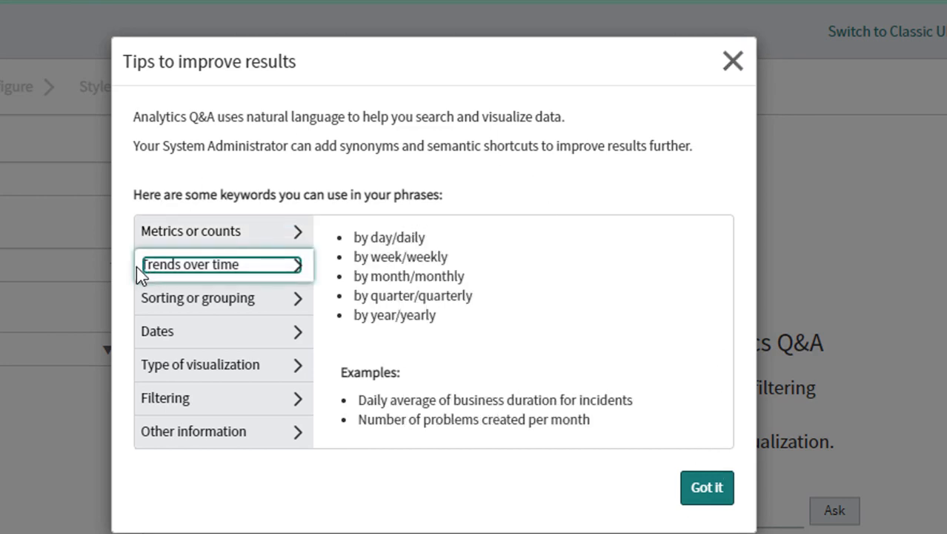
click(199, 297)
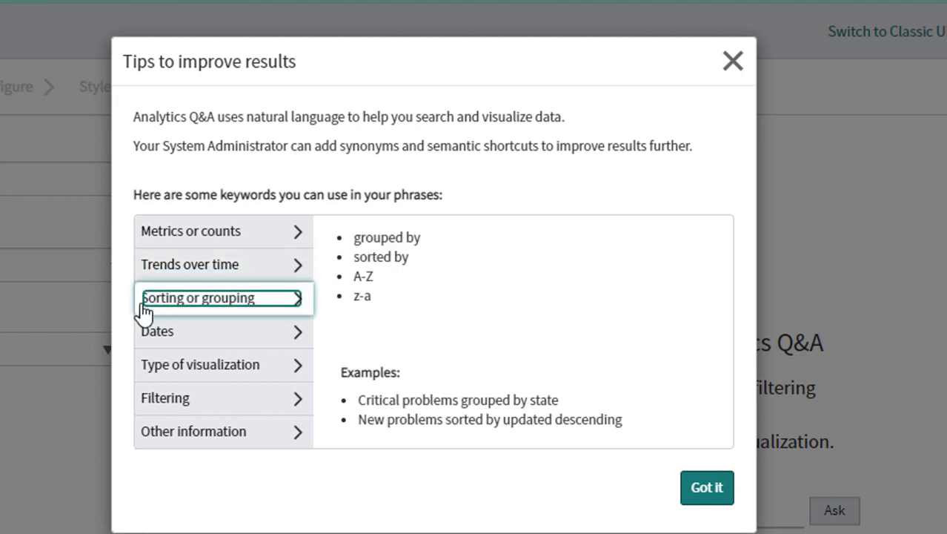
click(223, 332)
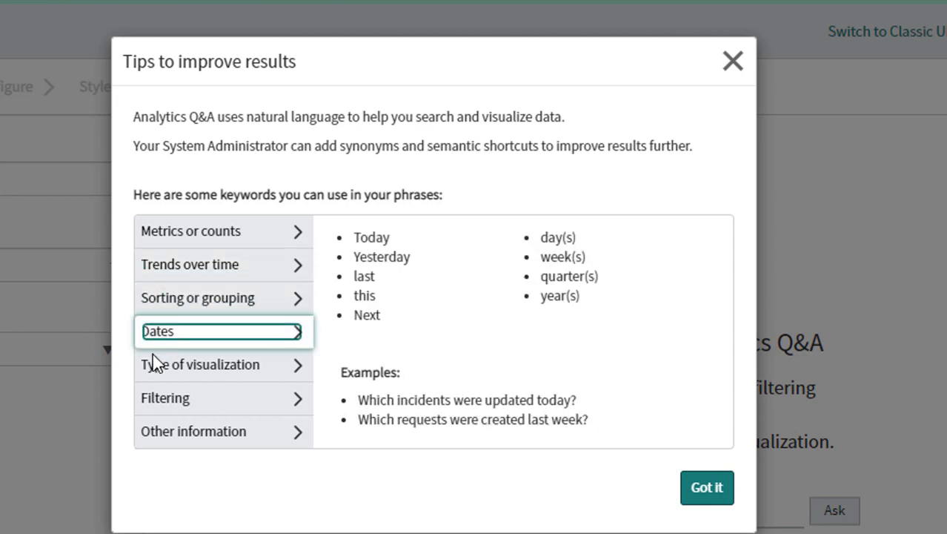
click(202, 365)
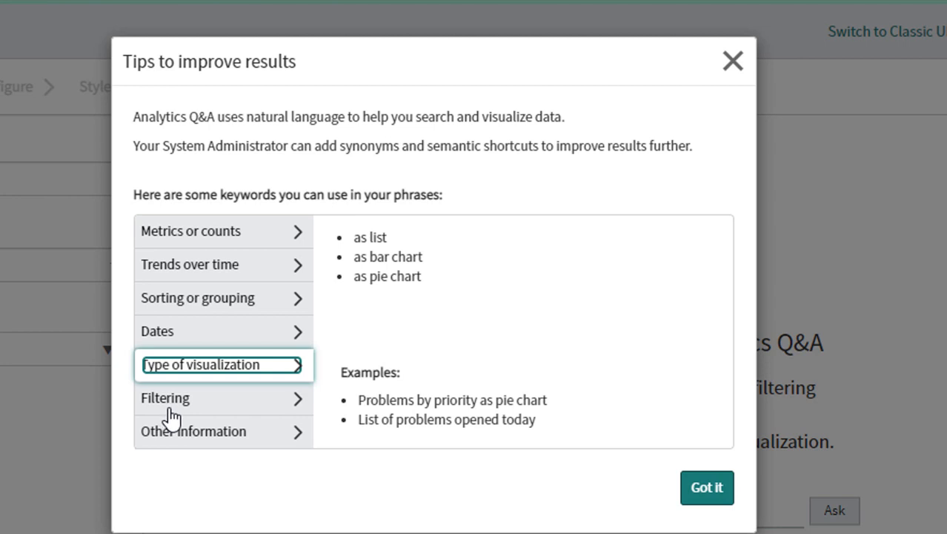
click(164, 398)
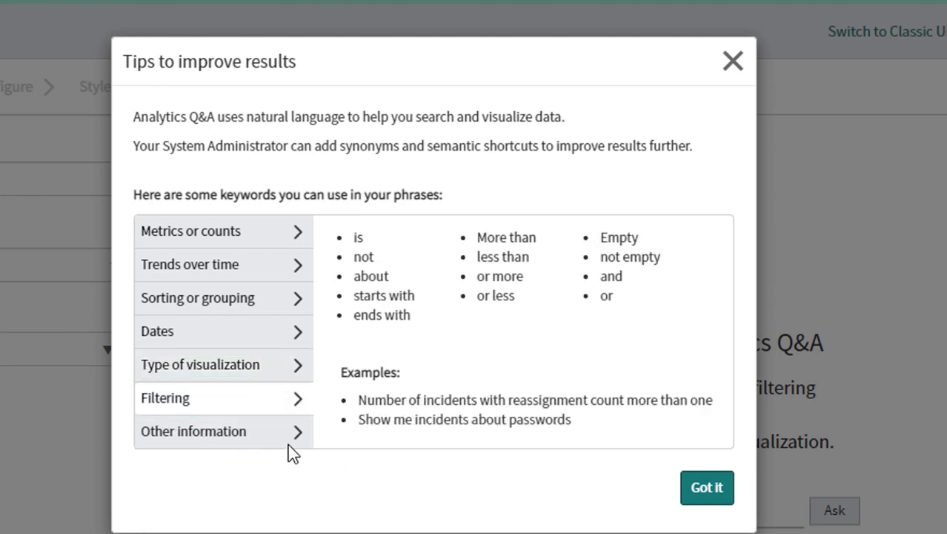
click(166, 397)
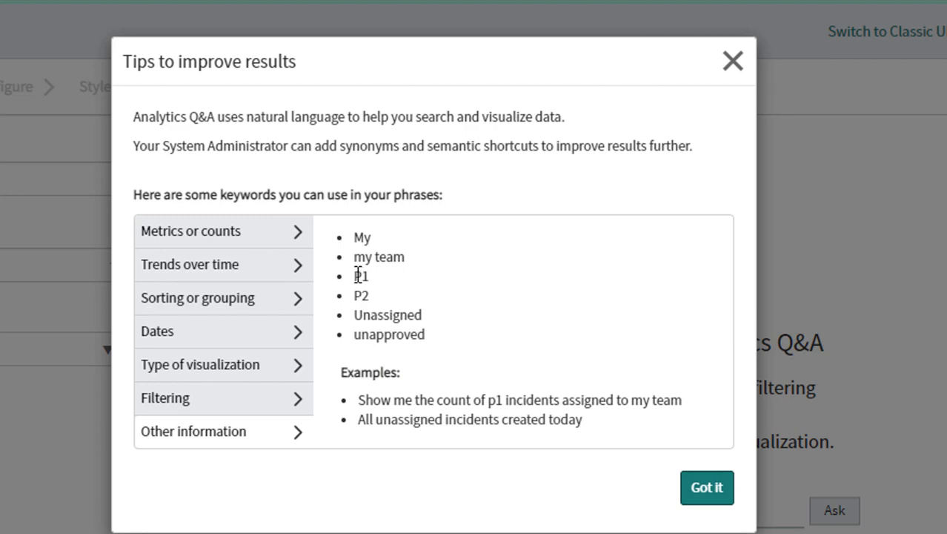
mouse_move(706, 487)
text(My Groups Open Incidents)
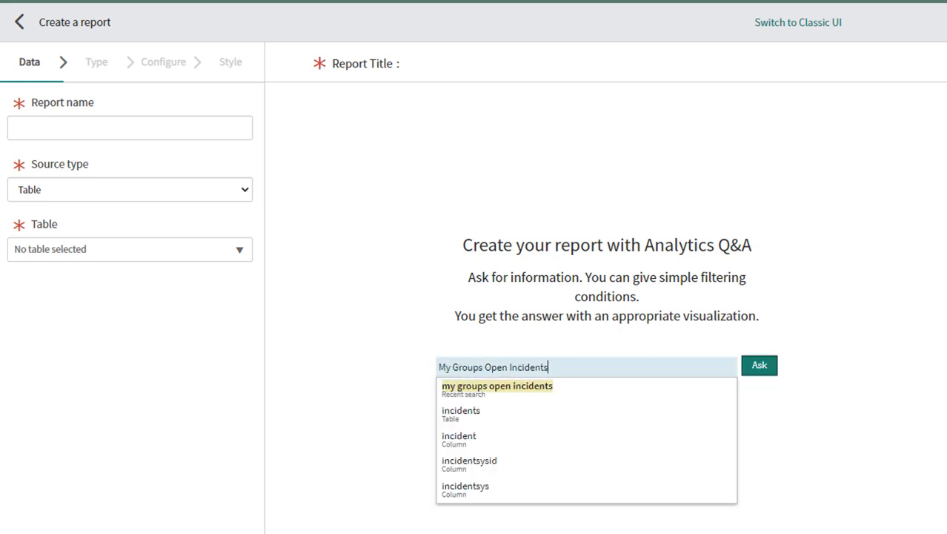
Step: Ask 'My Groups Open Incidents' and reveal its conditions: assignment group in my groups, active true
click(759, 365)
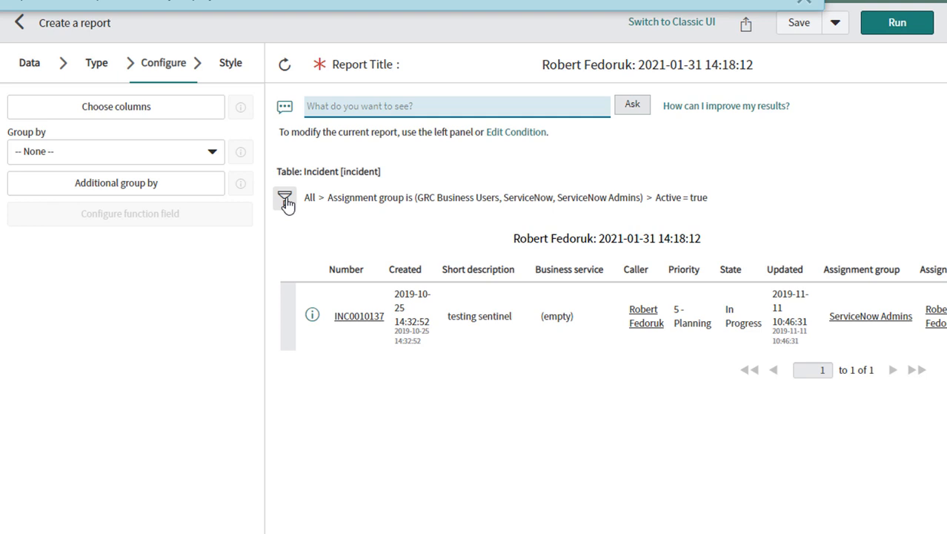
click(285, 197)
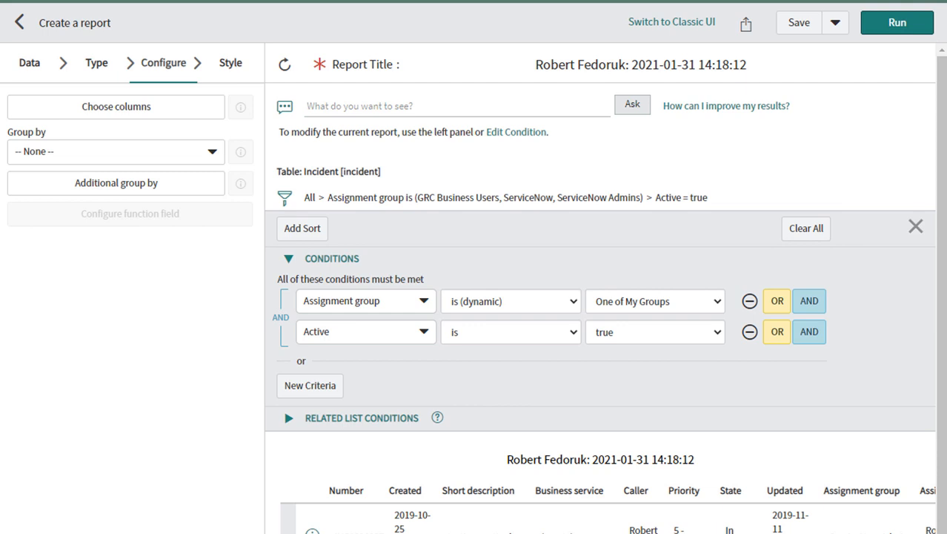
Step: Ask 'My Groups not closed Incidents' so the condition becomes State is not Closed
text(My Groups not closed Incidents)
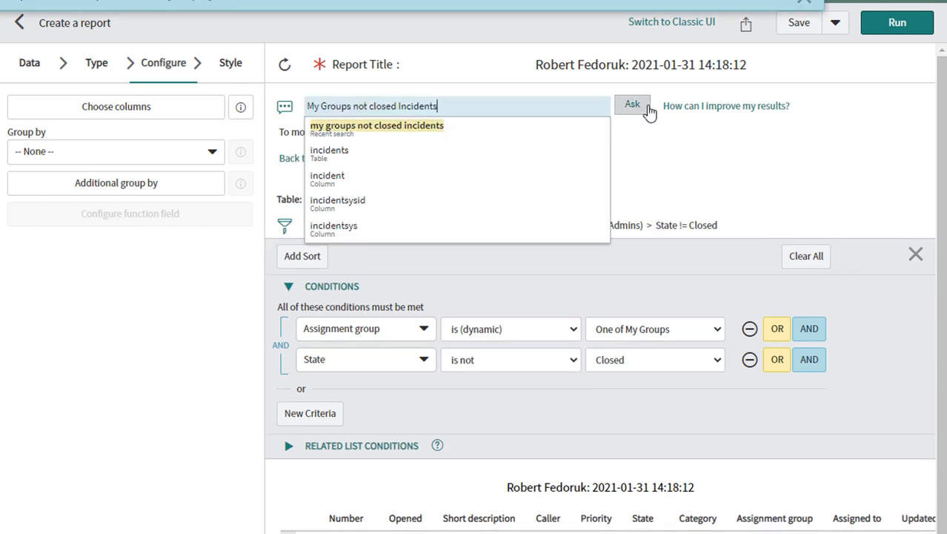
click(632, 104)
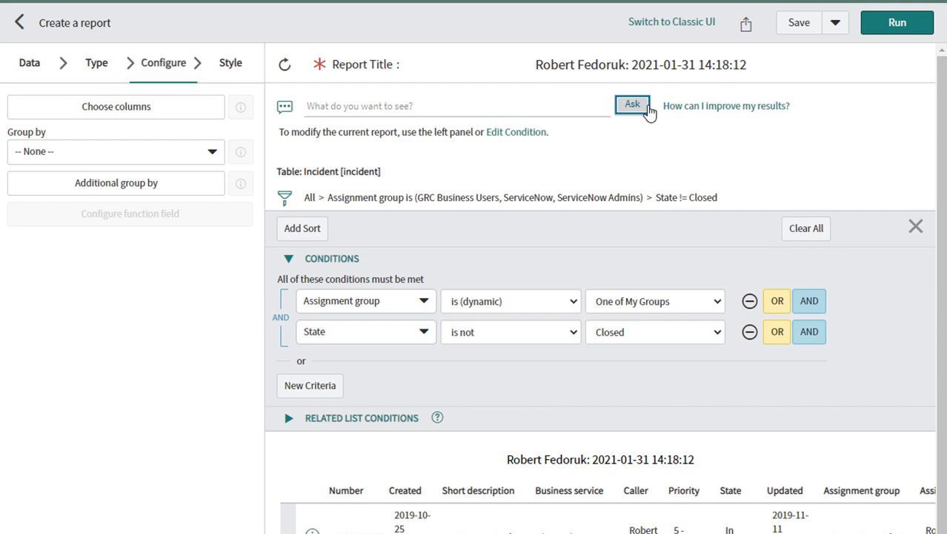
mouse_move(653, 116)
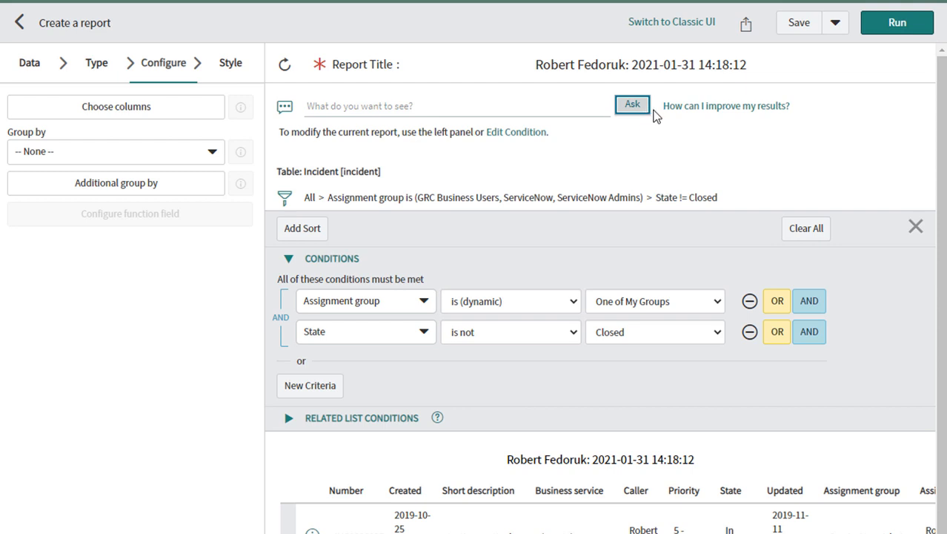
mouse_move(726, 105)
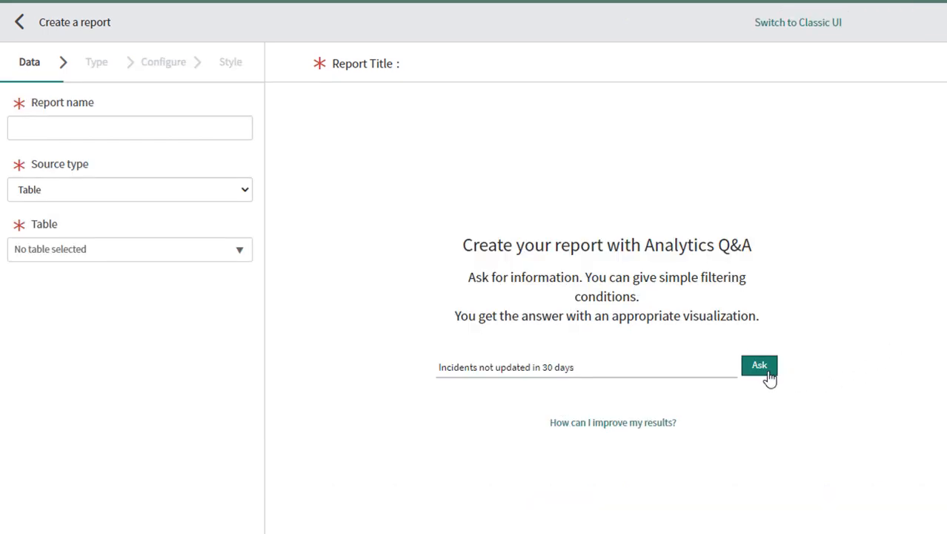
Step: Ask for incidents updated over 30 days ago and reveal the resulting filter conditions
click(759, 365)
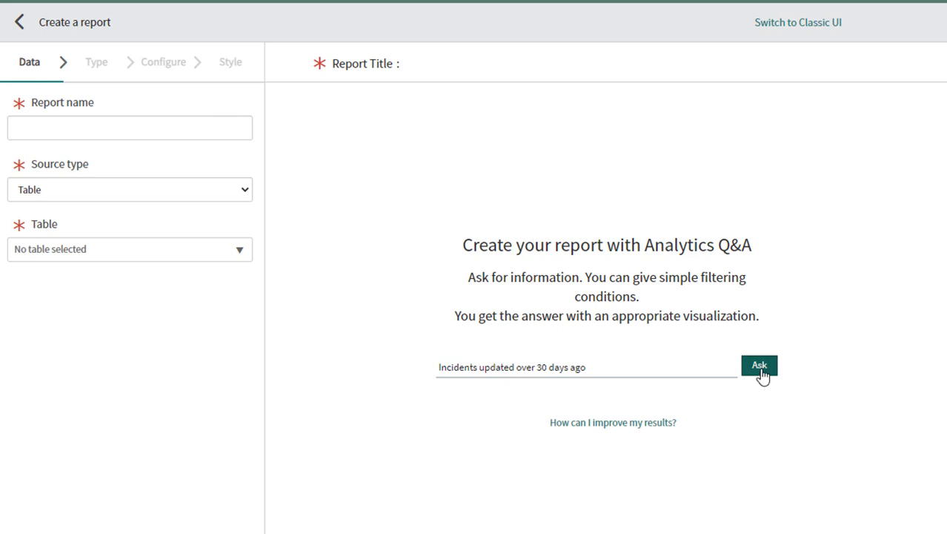
click(759, 365)
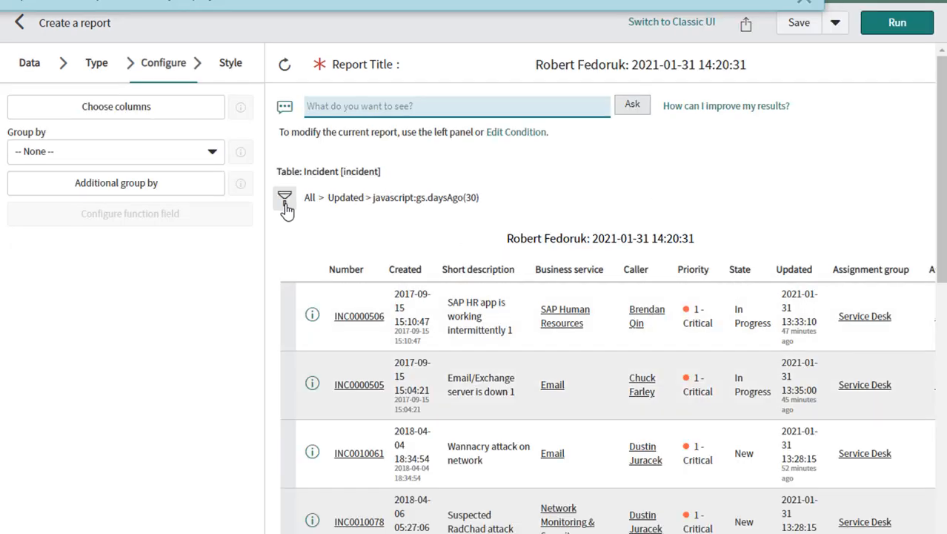
click(285, 197)
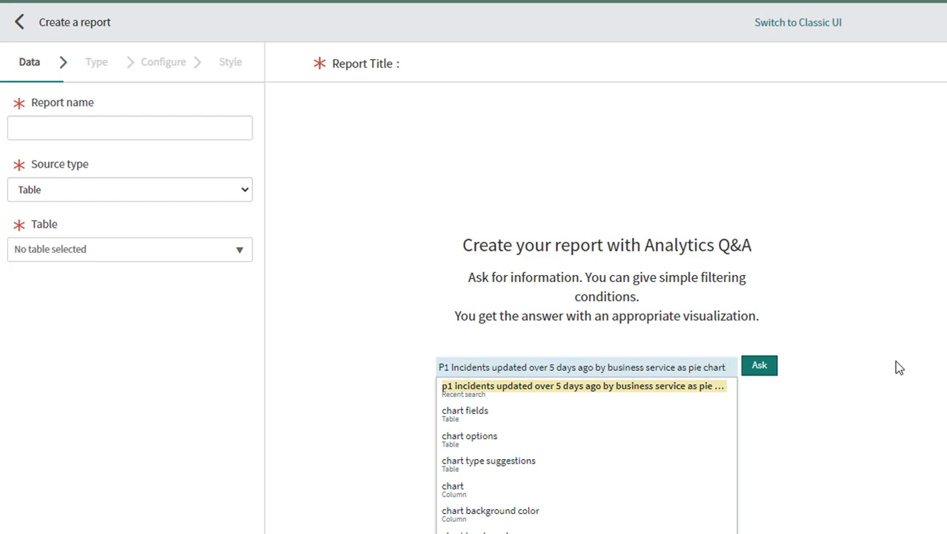
mouse_move(795, 376)
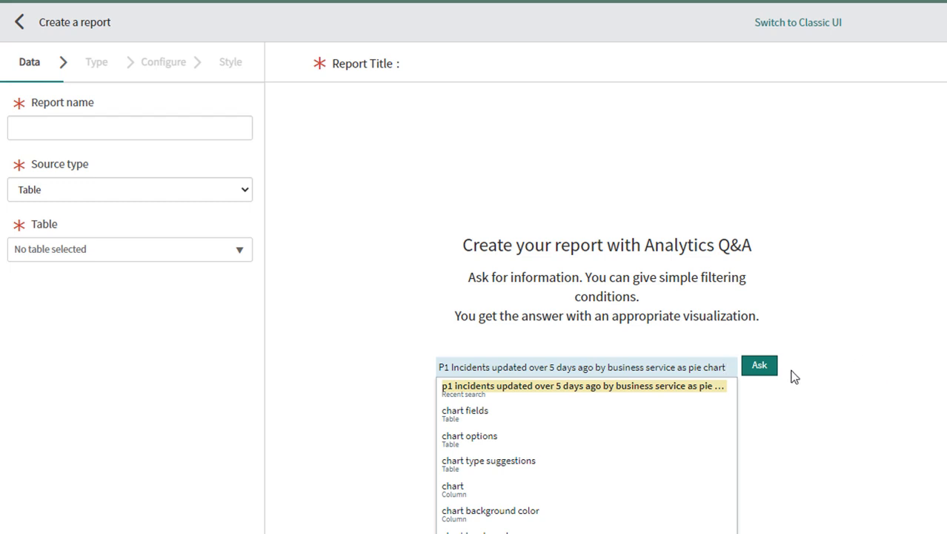
Step: Ask 'P1 incidents updated over 5 days ago by business service as pie chart'
click(759, 365)
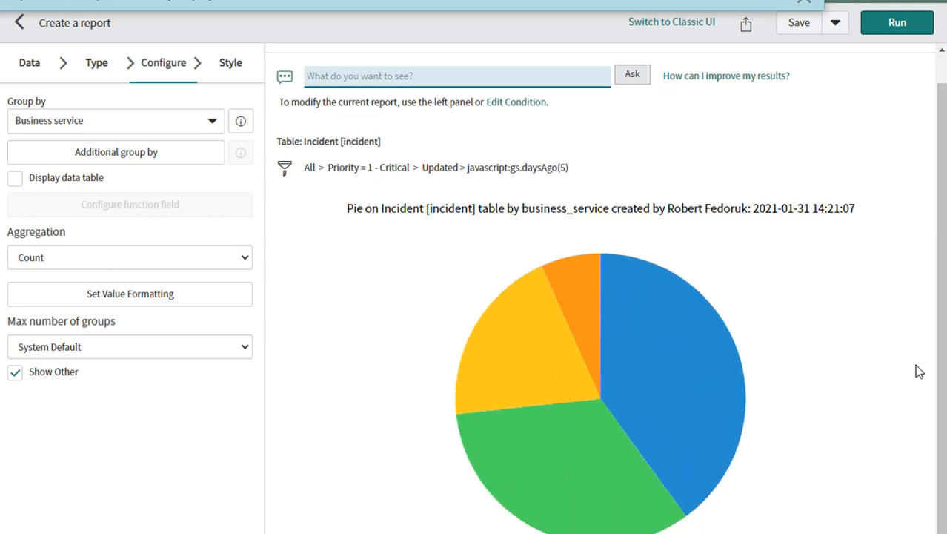